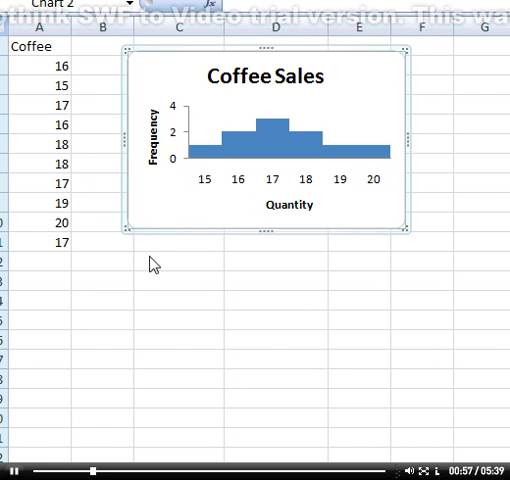
# Label C12 'mean' and enter =AVERAGE(A2:A11) in D12, returning 17.3.
pyautogui.click(176, 260)
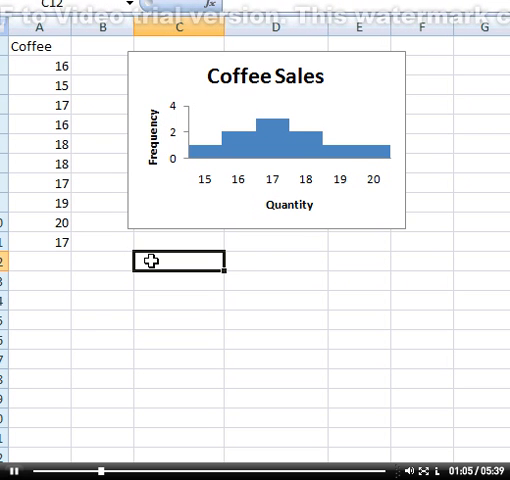
pyautogui.write('mean')
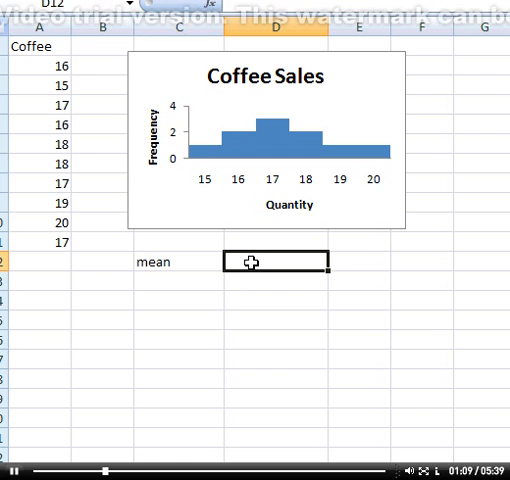
pyautogui.write('=')
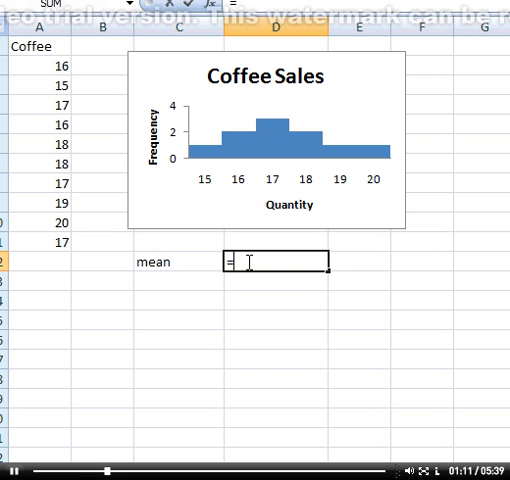
pyautogui.write('avera')
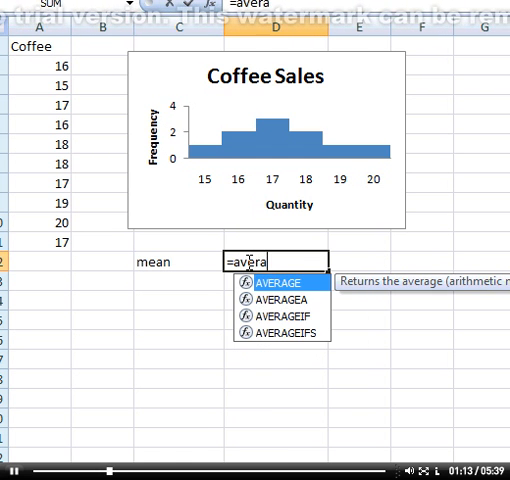
pyautogui.write('ge(')
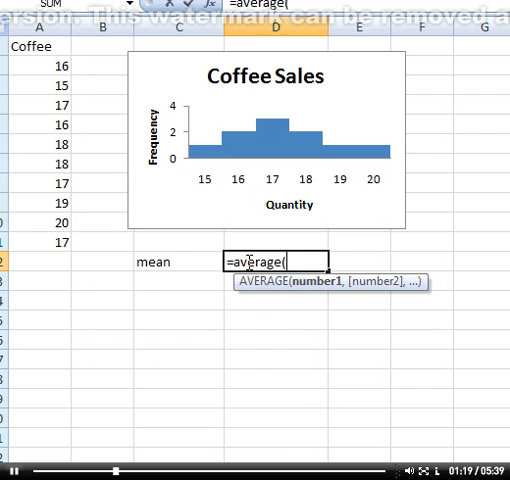
pyautogui.click(40, 66)
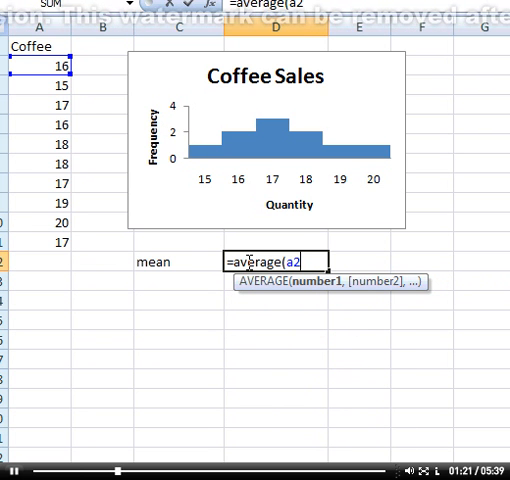
pyautogui.write(':')
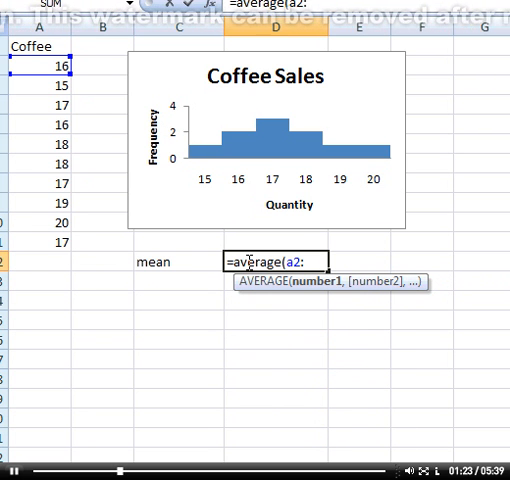
pyautogui.write('a11')
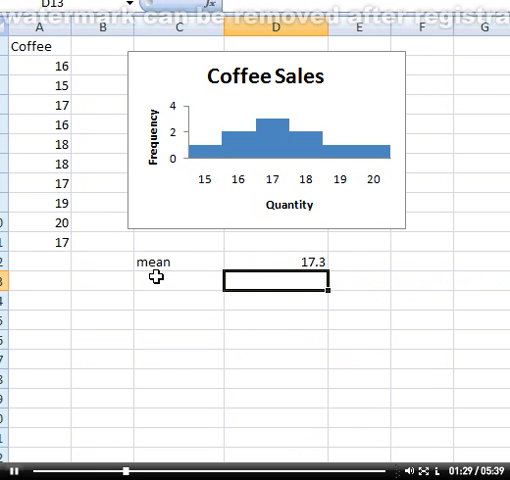
# Label C13 'st dev' and enter =STDEV(A2:A11) in D13, shown as 1.49 with two decimals.
pyautogui.click(180, 280)
pyautogui.write('st')
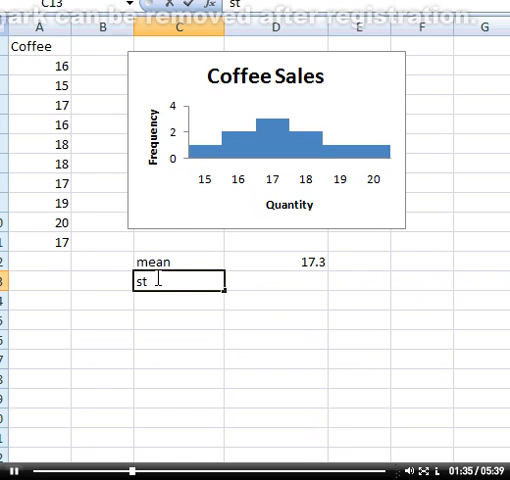
pyautogui.write('dev')
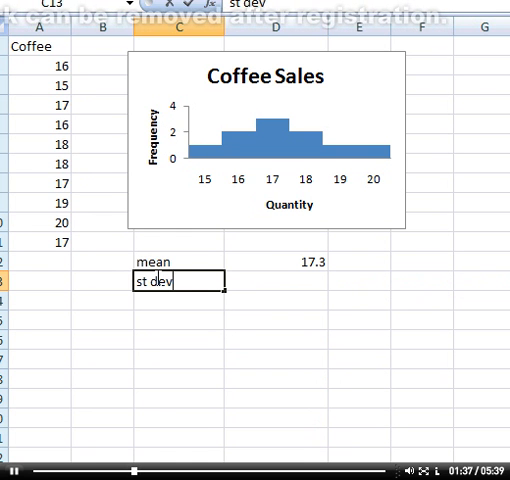
pyautogui.click(290, 284)
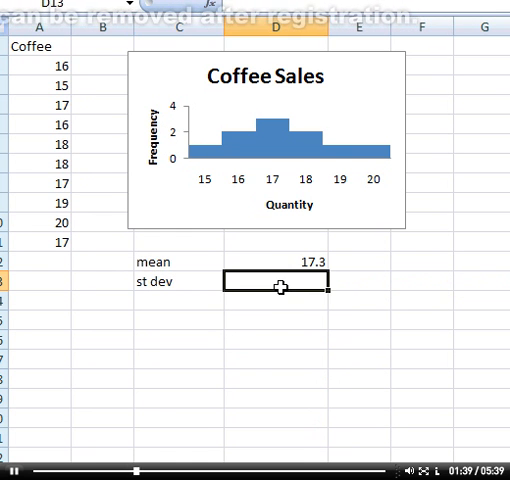
pyautogui.write('=st')
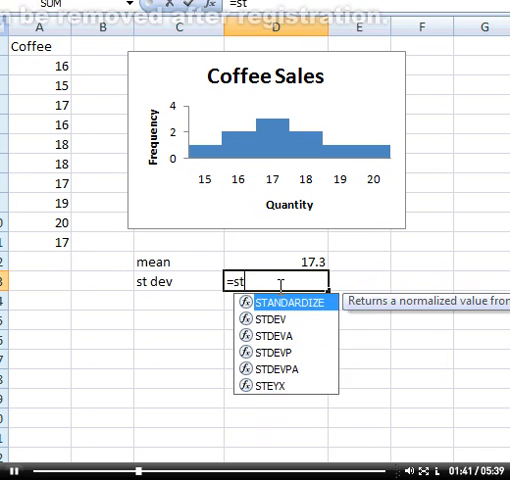
pyautogui.write('dev(a2')
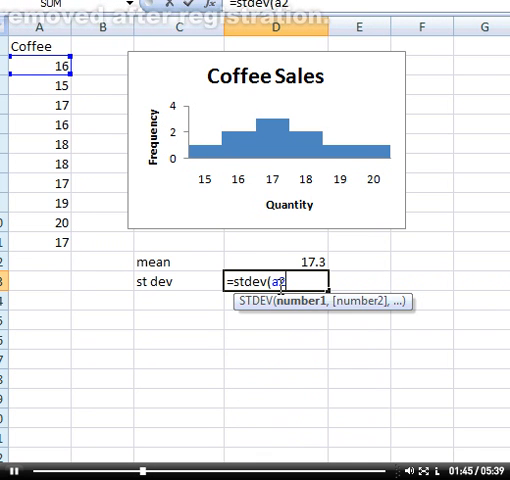
pyautogui.write(':')
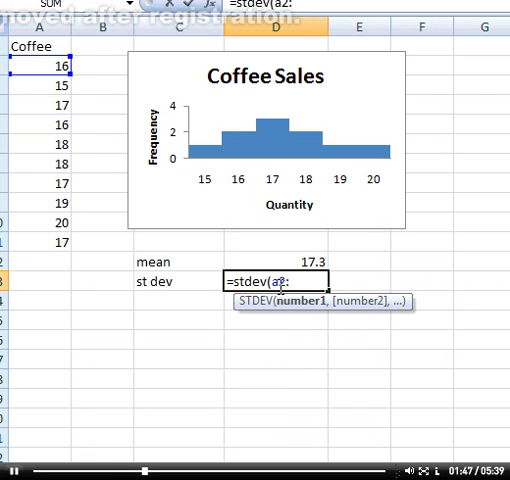
pyautogui.moveTo(40, 66); pyautogui.dragTo(40, 244)
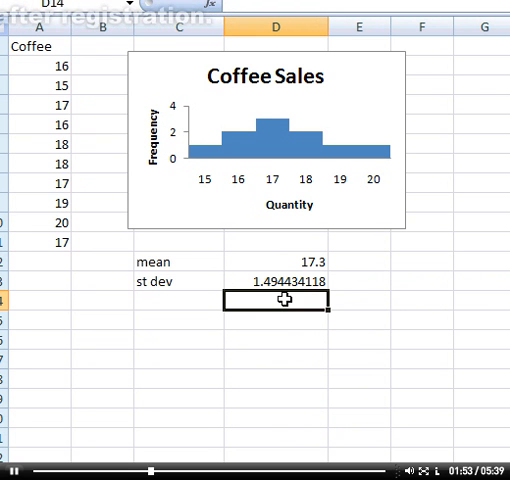
pyautogui.click(284, 280)
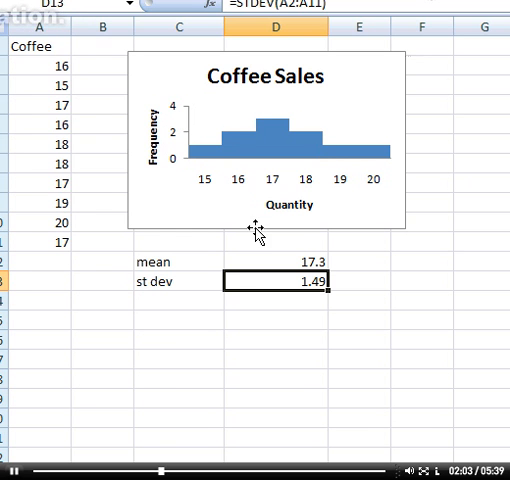
pyautogui.moveTo(176, 320)
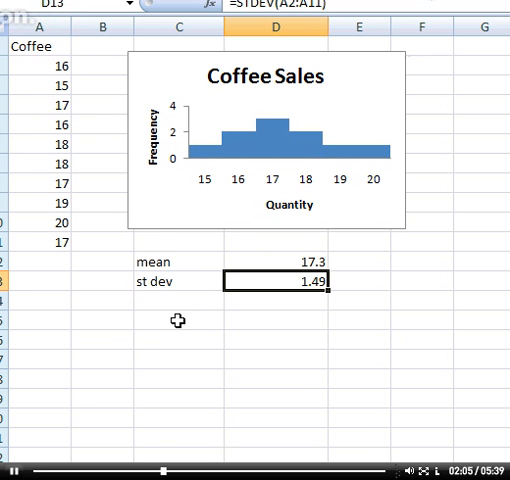
# Enter the label 'Pr 16.5' in C15 below the st dev row.
pyautogui.click(178, 320)
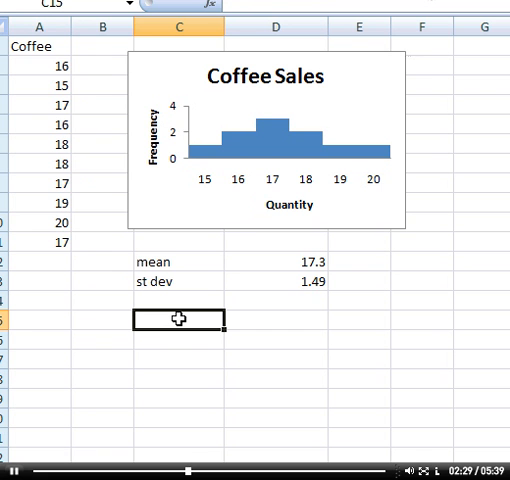
pyautogui.write('p')
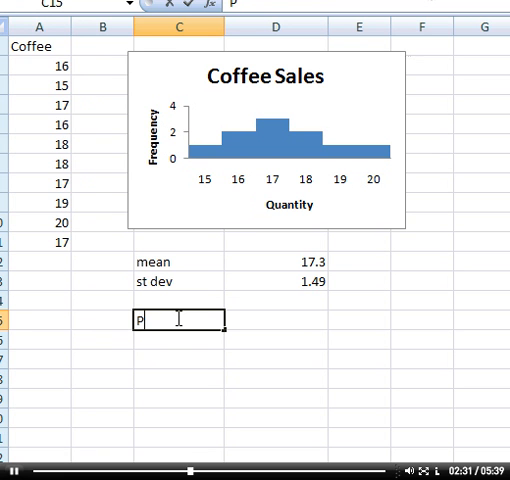
pyautogui.write('r 16')
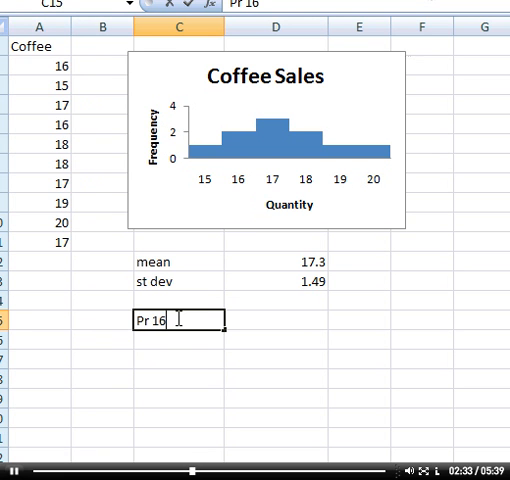
pyautogui.hscroll(3)
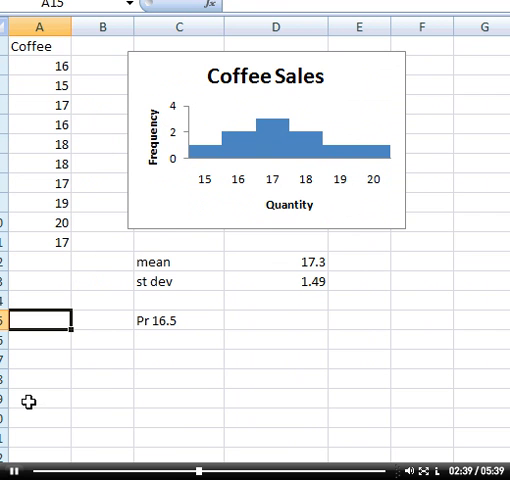
# Enter =NORMDIST(16.5,17.3,1.49,TRUE) in D15, returning 0.295663941.
pyautogui.click(276, 320)
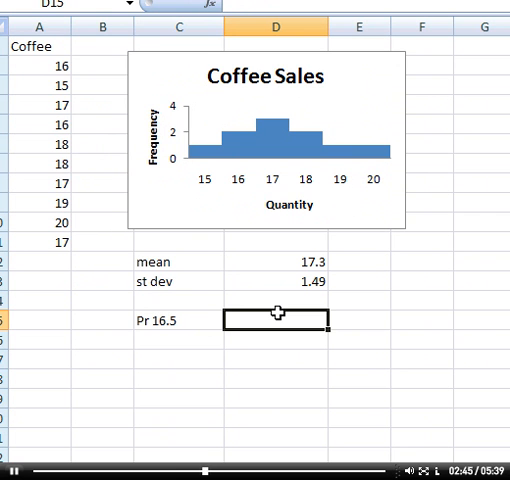
pyautogui.write('=n')
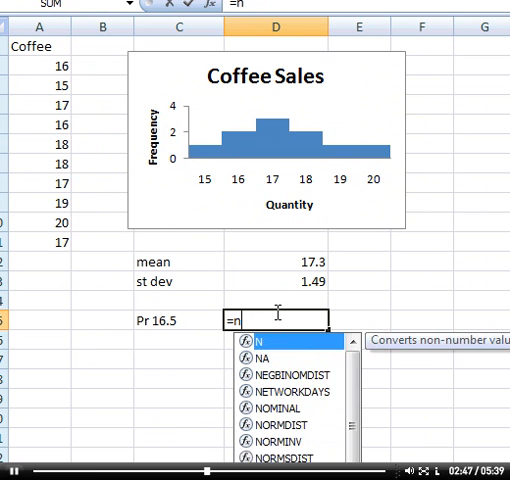
pyautogui.write('ormd')
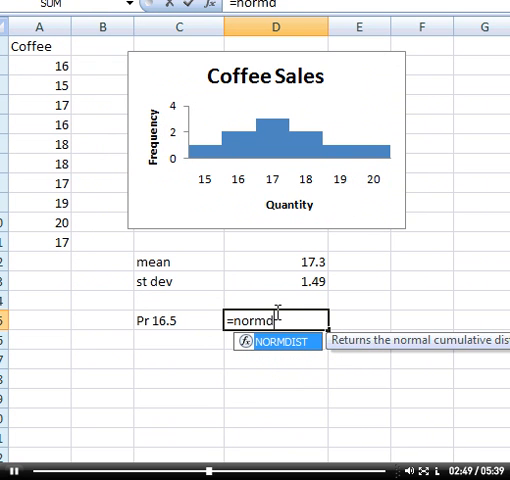
pyautogui.write('ist')
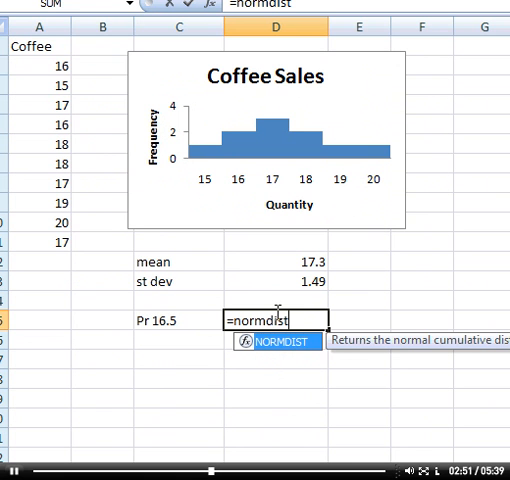
pyautogui.write('(')
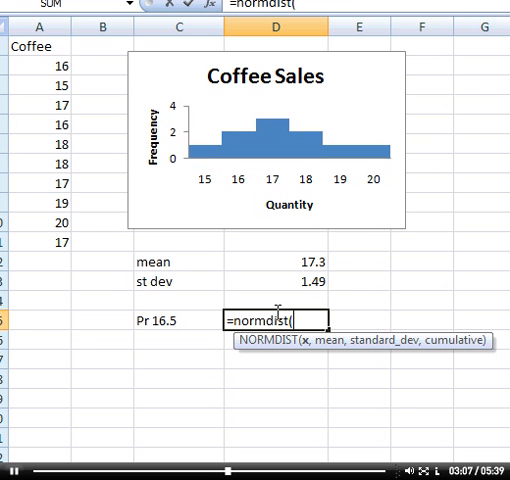
pyautogui.write('1')
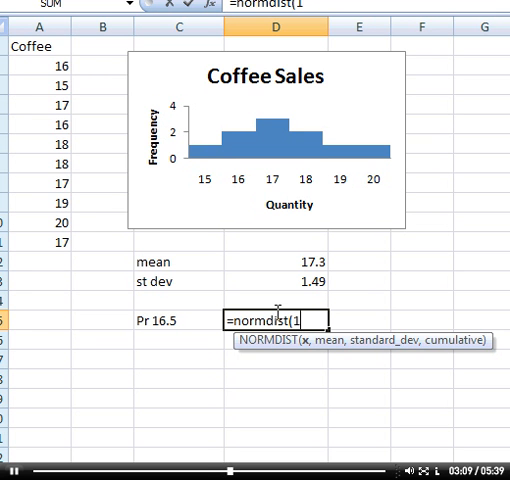
pyautogui.write('6.5')
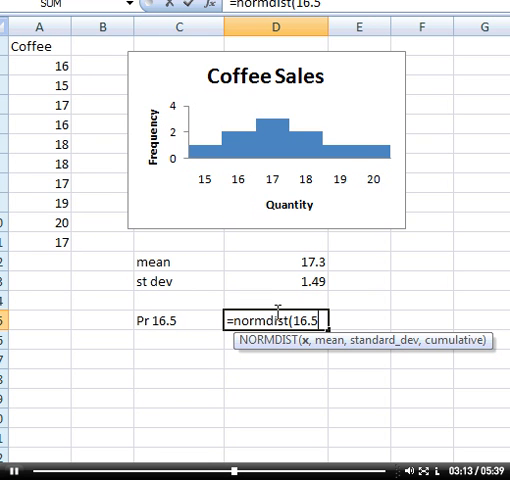
pyautogui.write(',1')
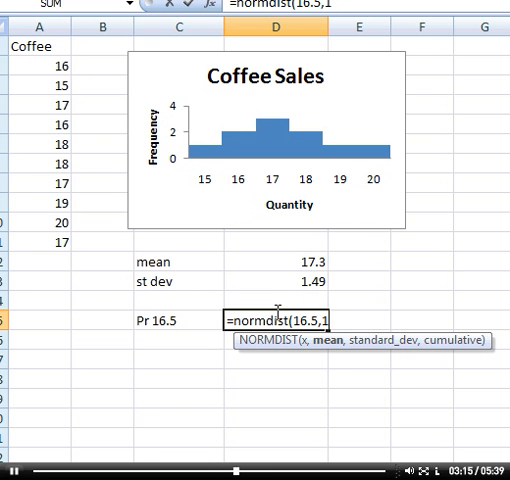
pyautogui.write('7.3')
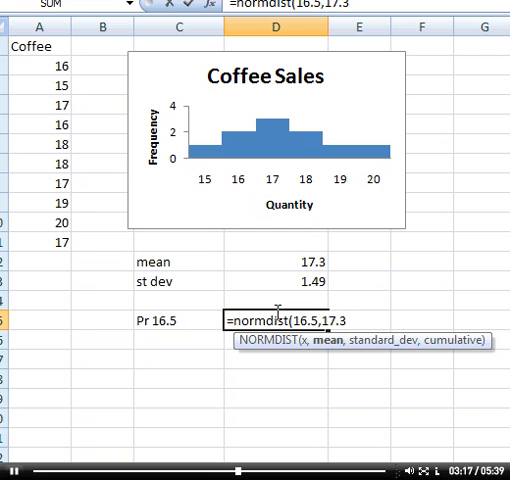
pyautogui.write(',')
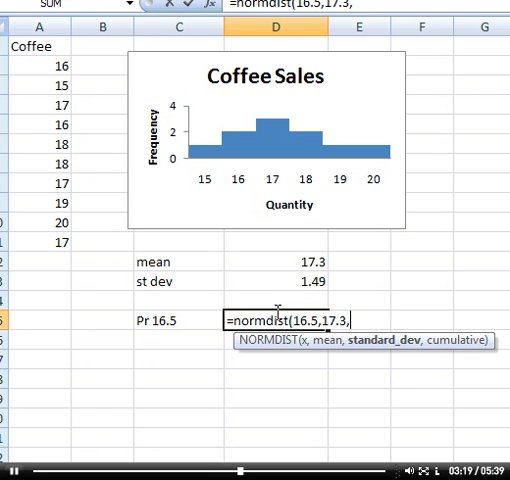
pyautogui.write('1.4')
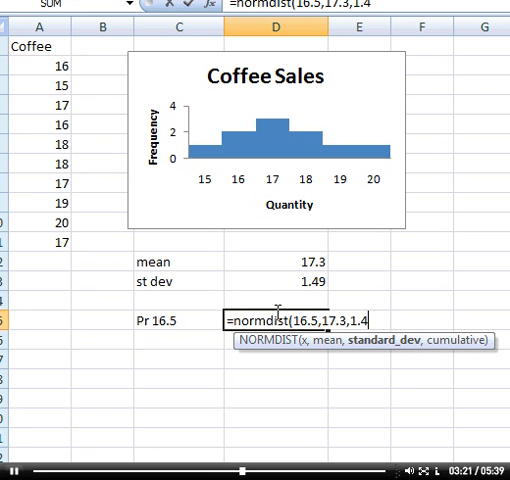
pyautogui.write('9,')
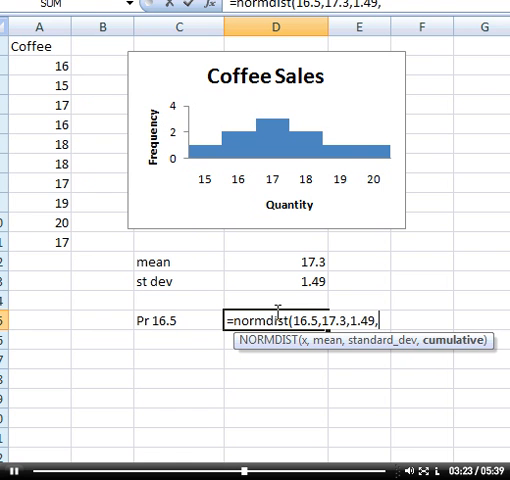
pyautogui.write('true')
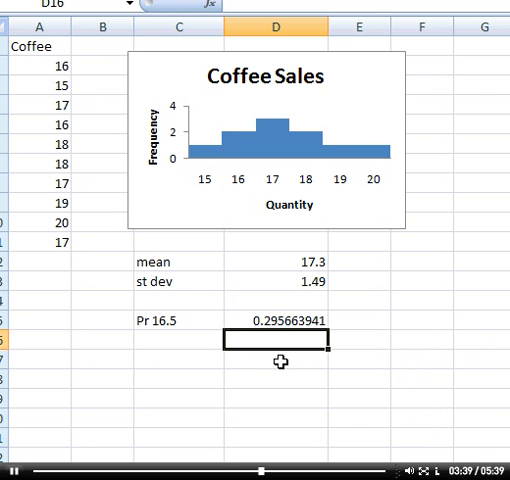
pyautogui.moveTo(288, 320)
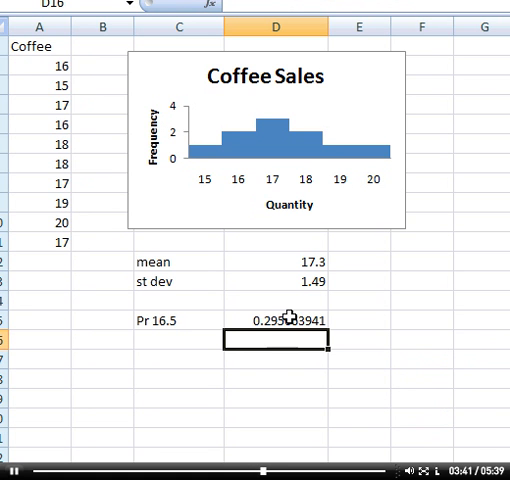
# Show the 16.5 probability in D15 rounded to two decimals as 0.30.
pyautogui.click(276, 320)
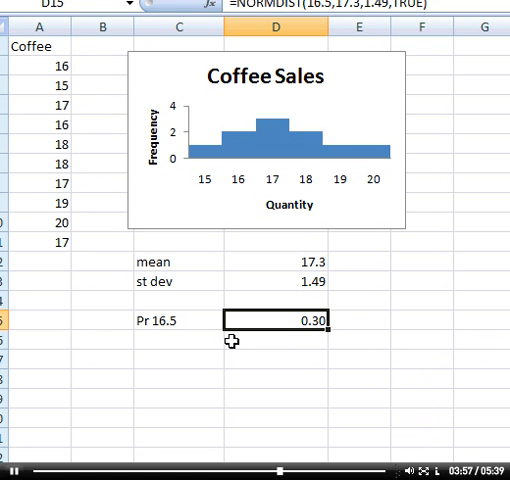
pyautogui.moveTo(194, 354)
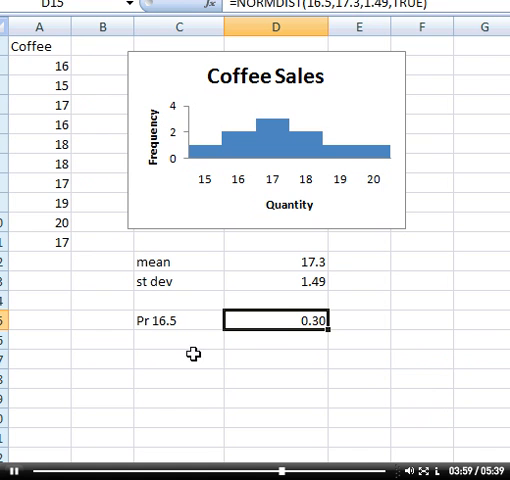
# Label C17 'Pr 18.2' and enter =NORMDIST(18.2,17.3,1.49,TRUE) in D17, shown as 0.73.
pyautogui.click(180, 358)
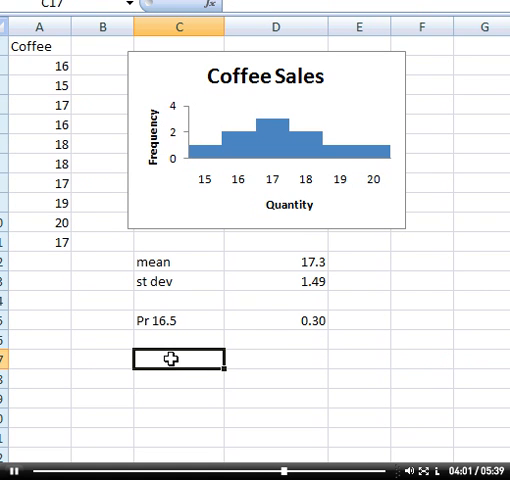
pyautogui.write('Pr')
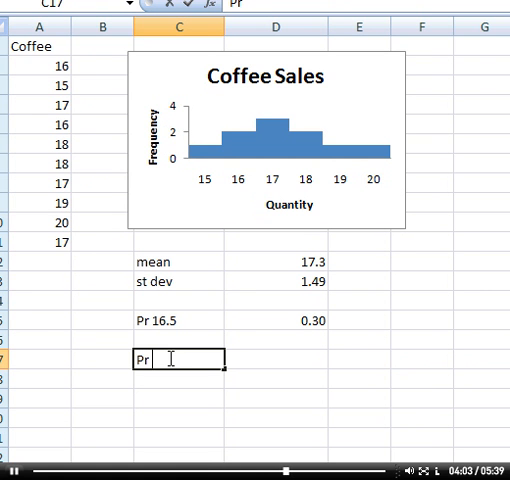
pyautogui.write('18.2')
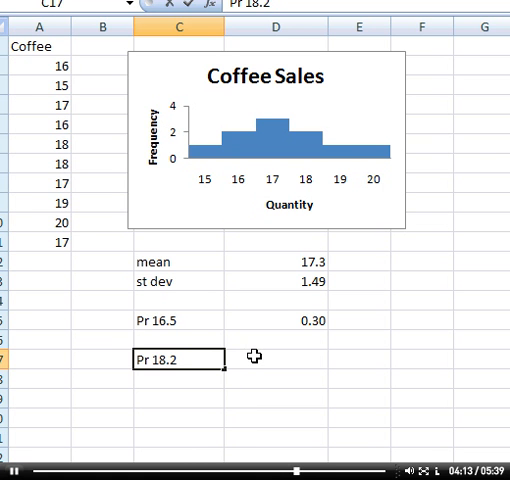
pyautogui.click(284, 358)
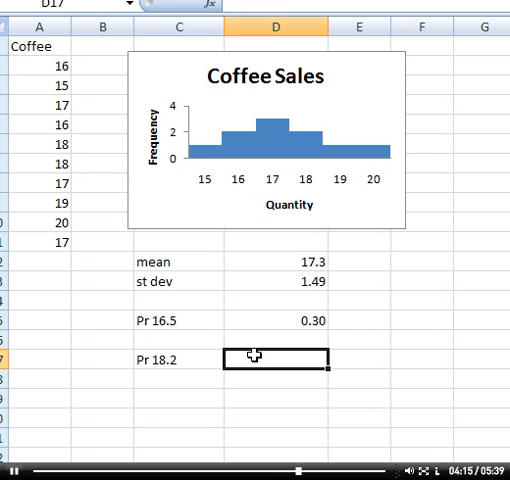
pyautogui.write('=normdist(')
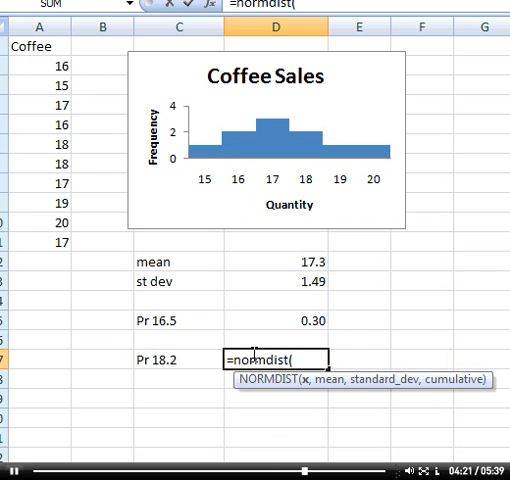
pyautogui.write('18.2')
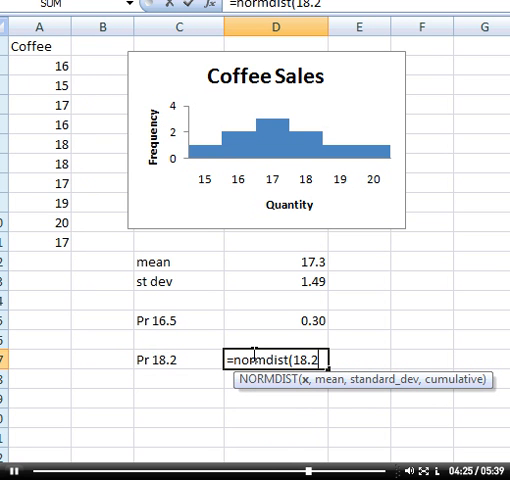
pyautogui.write(',17.')
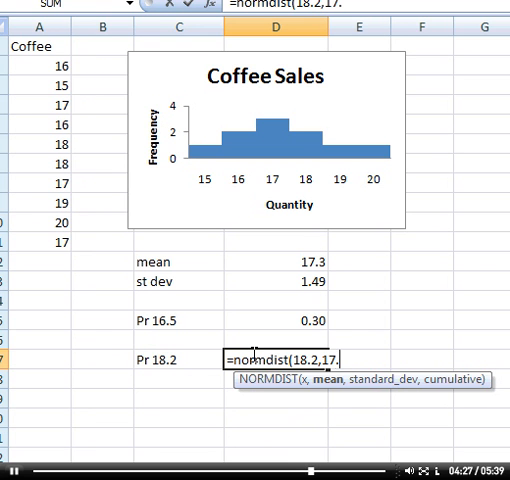
pyautogui.write('3')
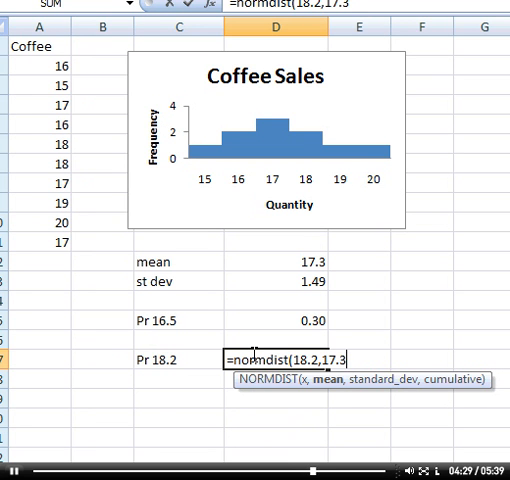
pyautogui.write(',1.49,TRUE)')
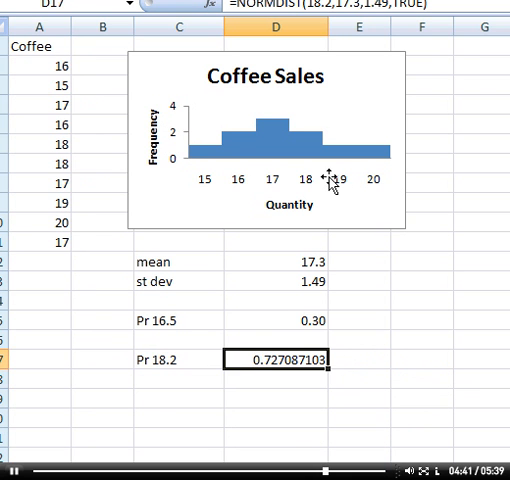
pyautogui.moveTo(330, 182)
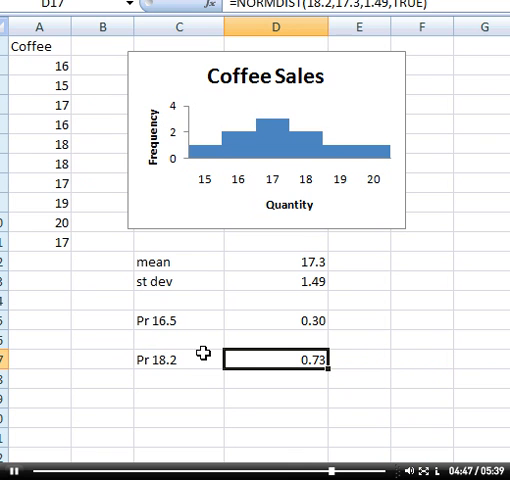
# Label C19 'Pr (18.2, 16.5)' and begin its D19 formula referencing the 18.2 probability D17.
pyautogui.click(180, 400)
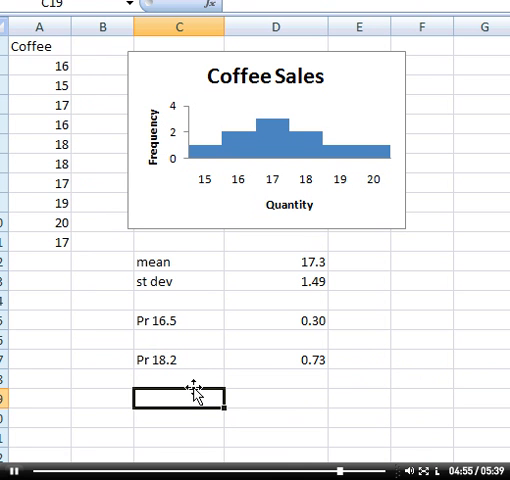
pyautogui.moveTo(192, 396)
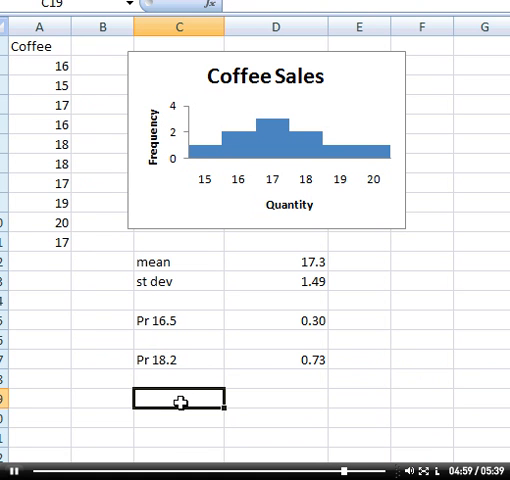
pyautogui.write('Pr')
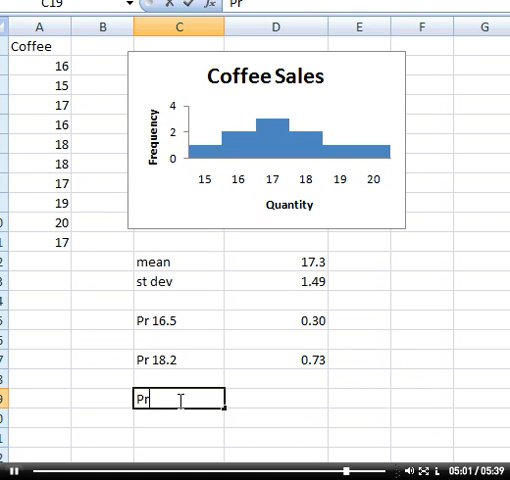
pyautogui.write('(1')
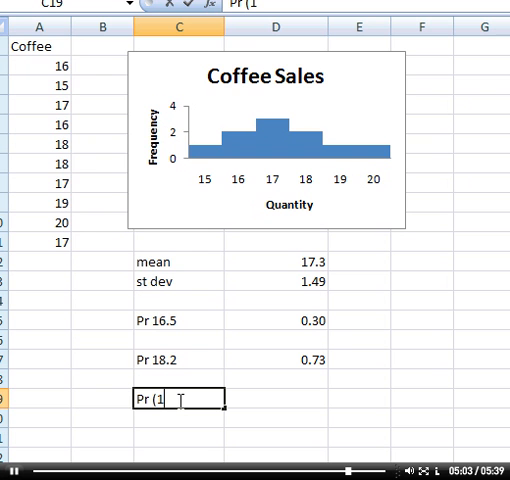
pyautogui.write('8.2')
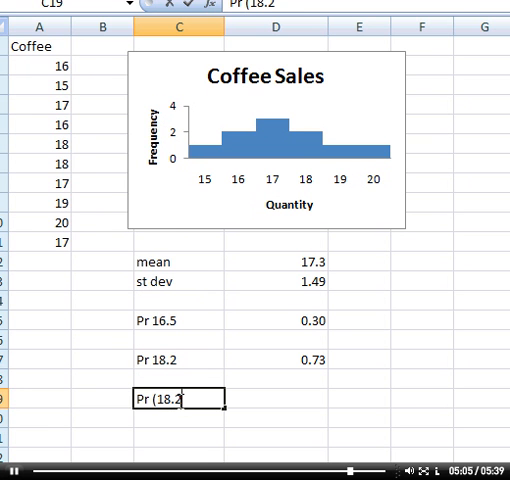
pyautogui.write(', 16.5')
pyautogui.click(276, 398)
pyautogui.write('=')
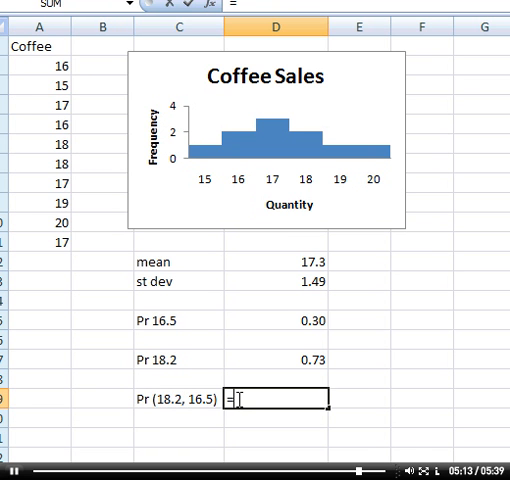
pyautogui.click(280, 360)
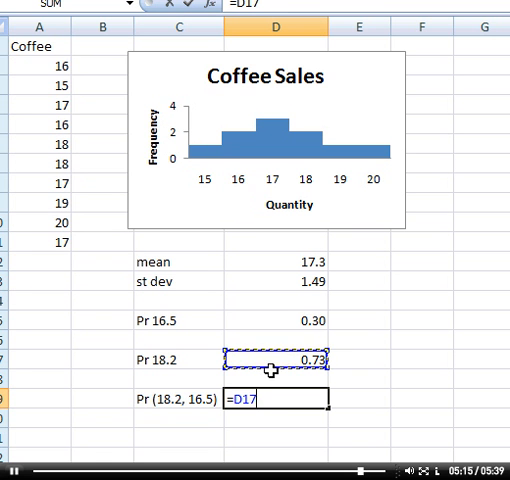